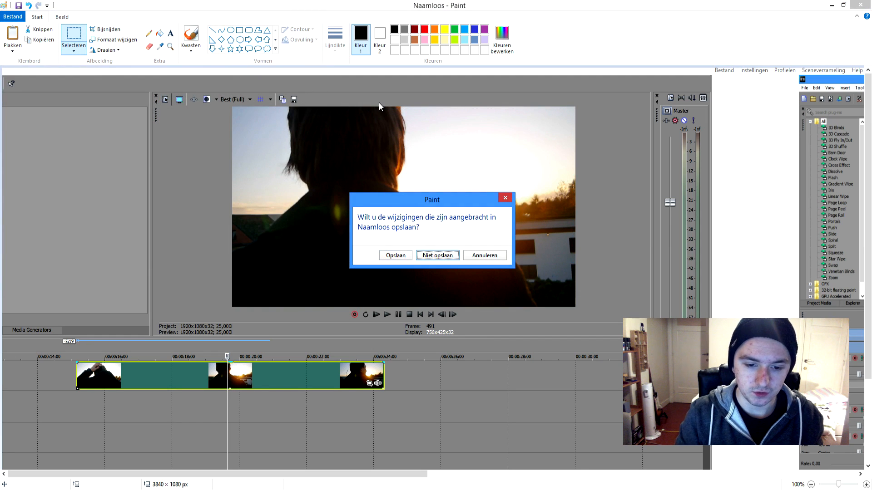
# Close the untitled Paint image without saving, returning to the Vegas project
pyautogui.click(437, 256)
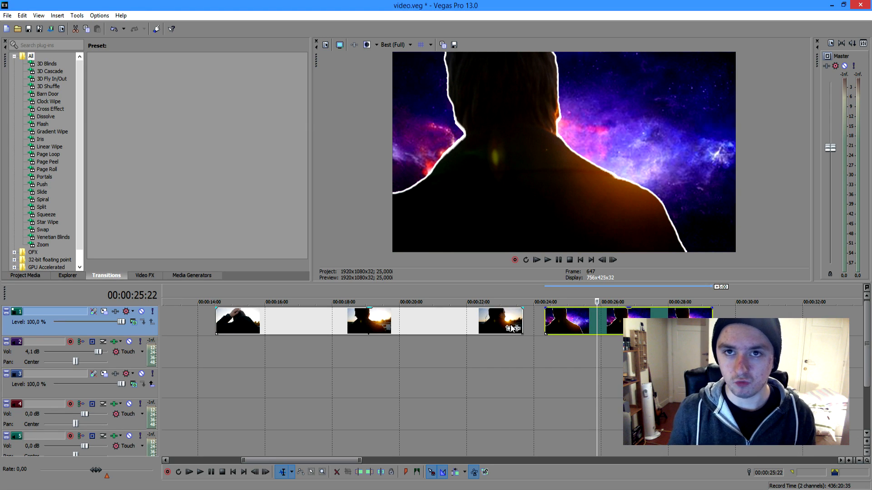
pyautogui.moveTo(415, 315)
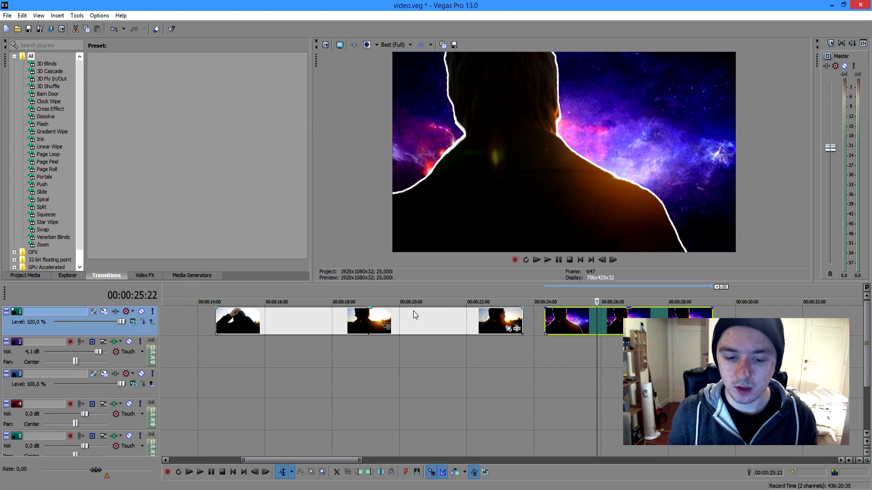